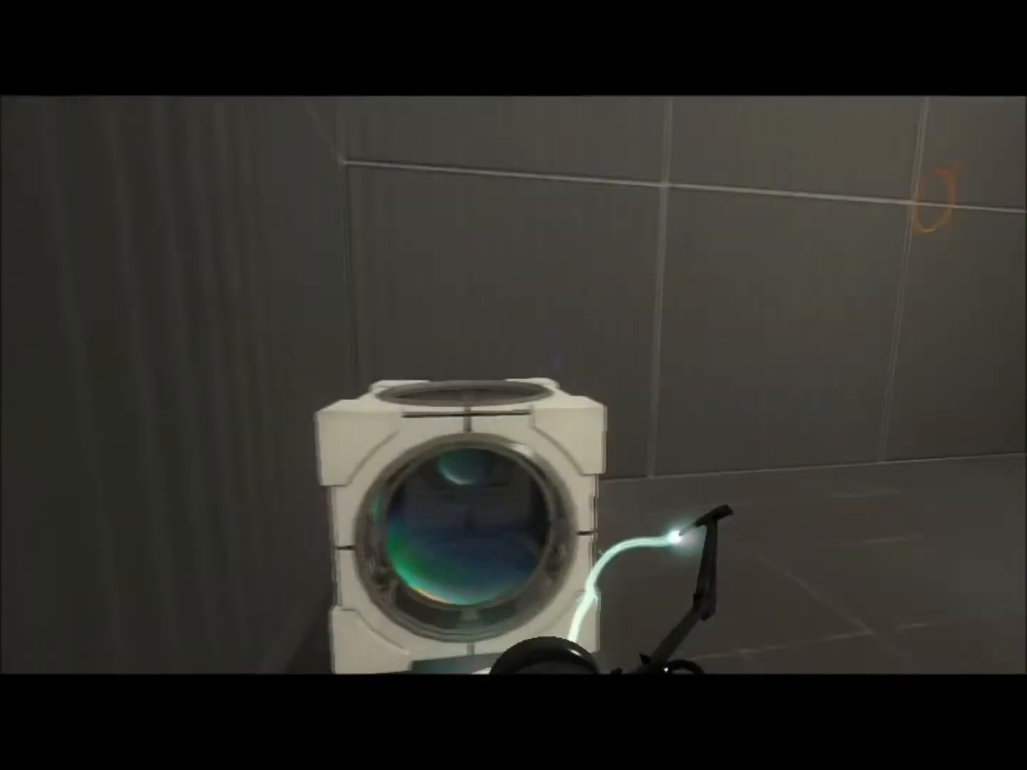
mouse_move(513, 385)
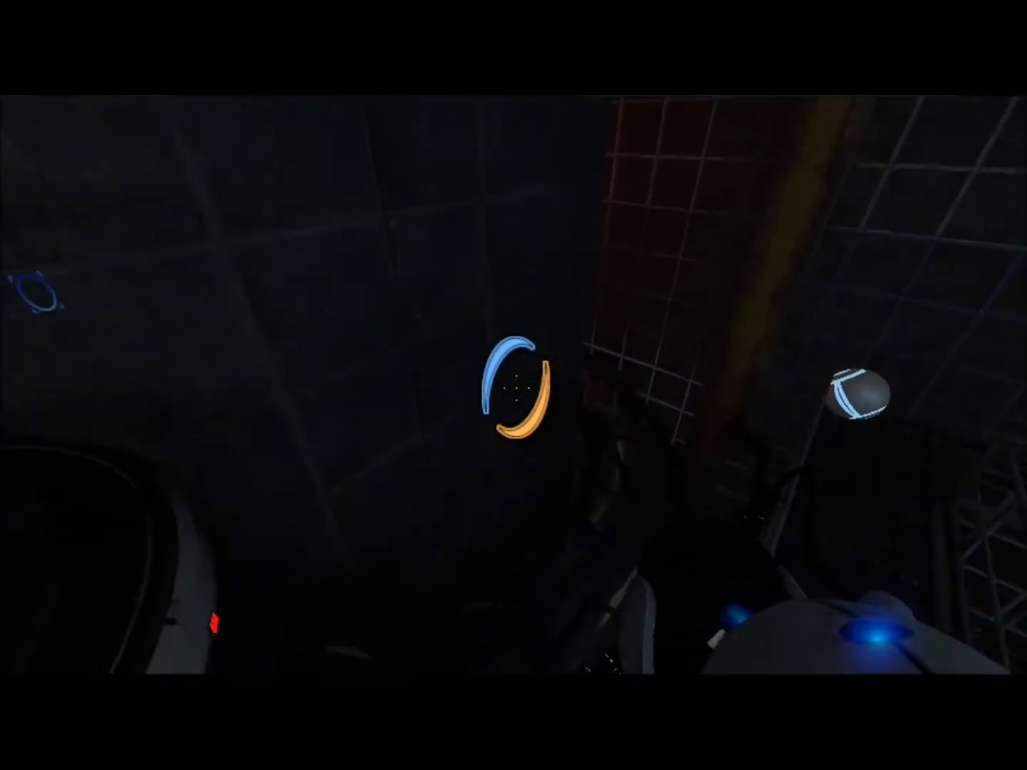
mouse_move(514, 386)
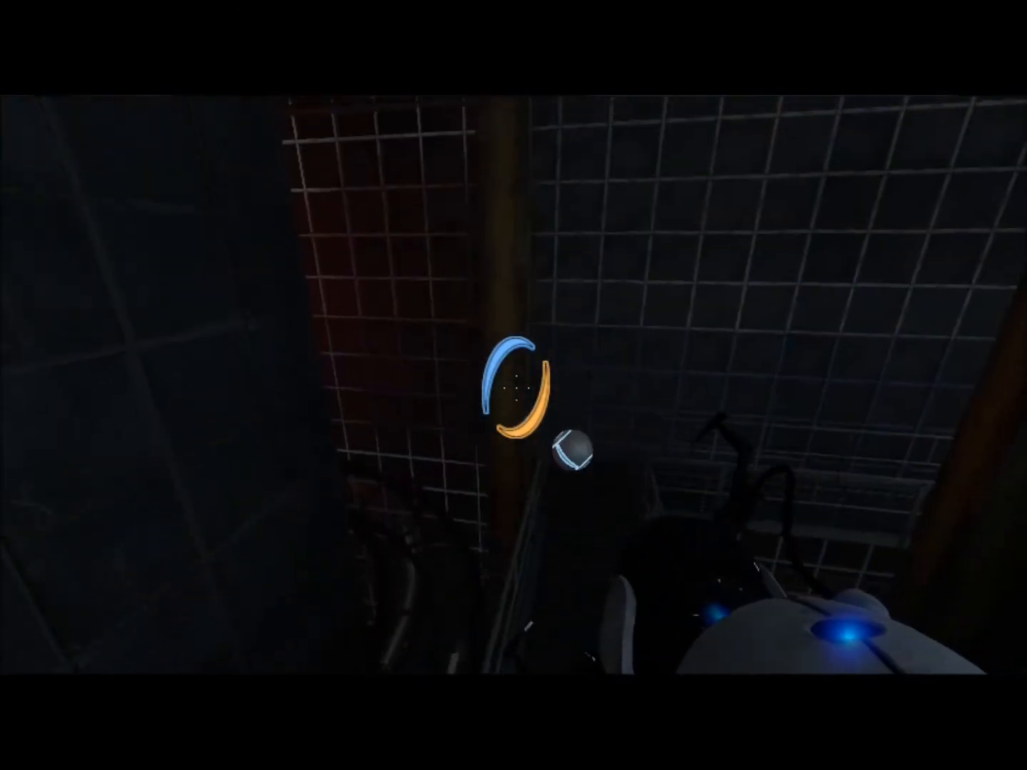
mouse_move(514, 385)
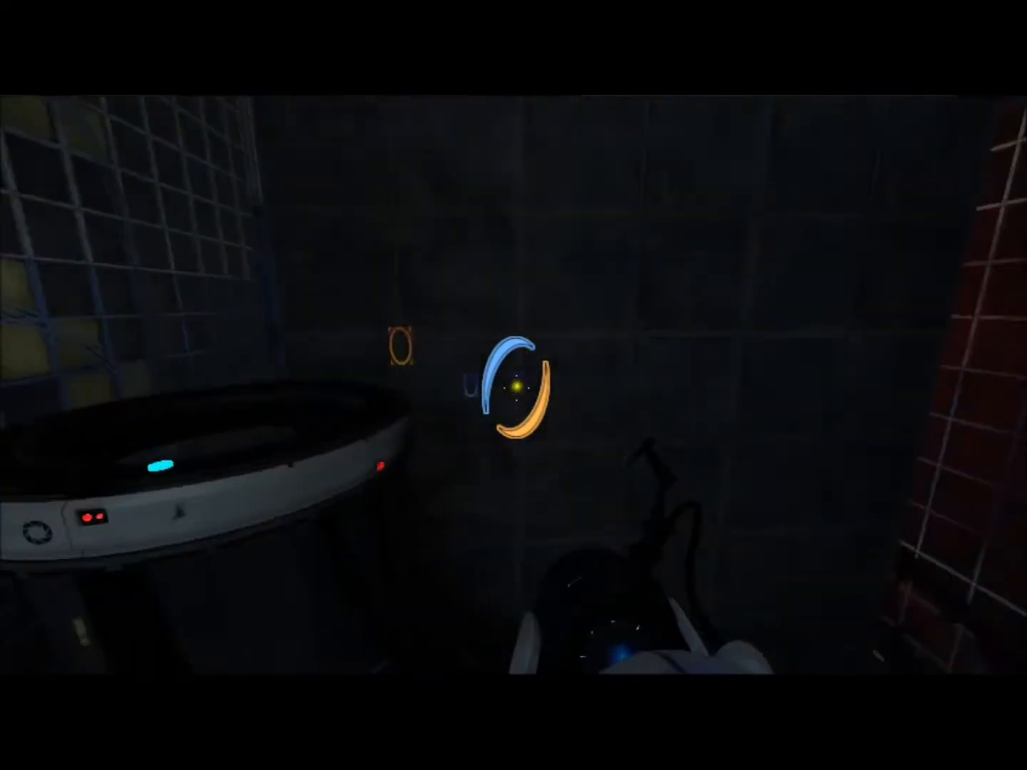
mouse_move(513, 385)
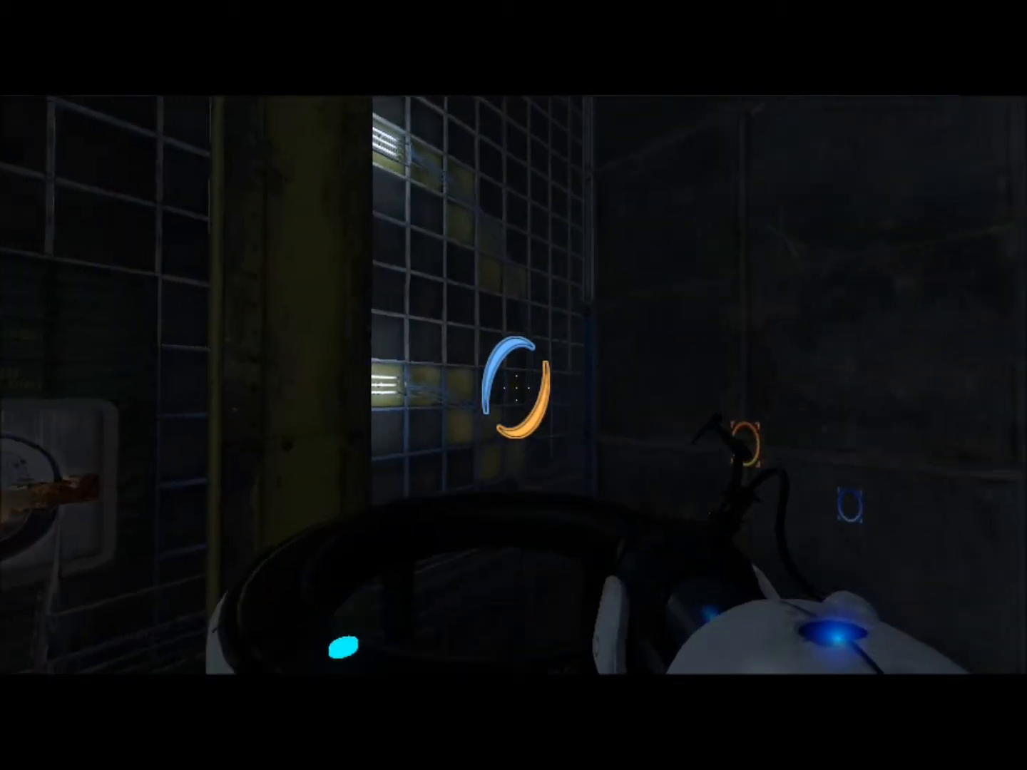
mouse_move(513, 385)
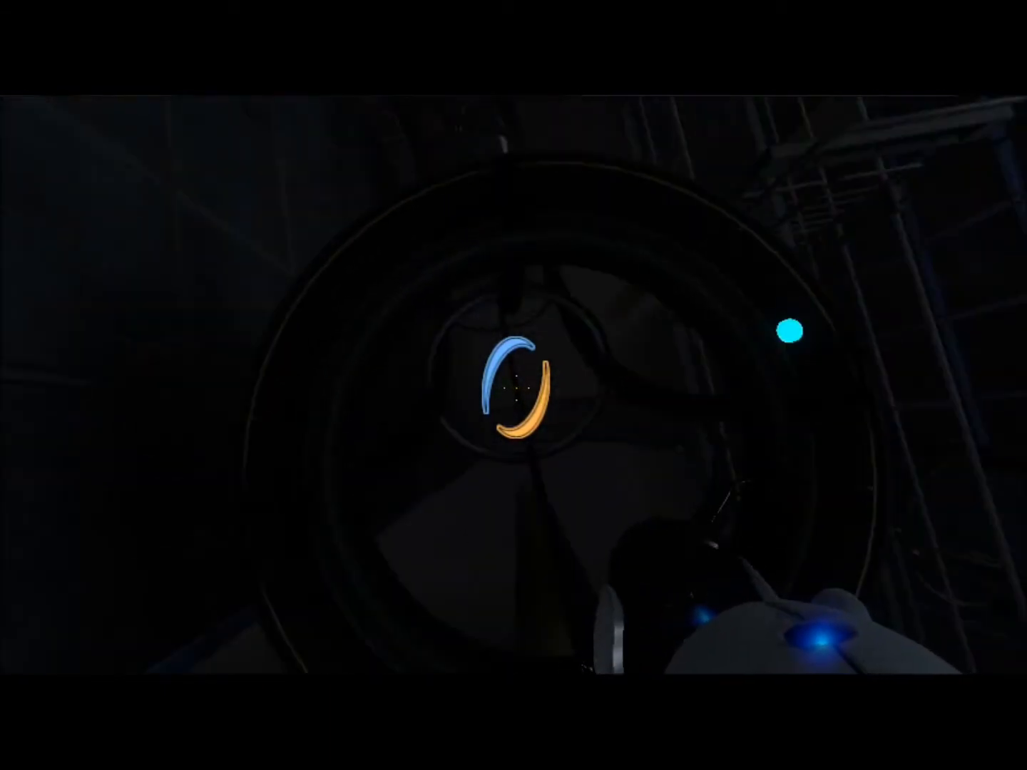
mouse_move(514, 386)
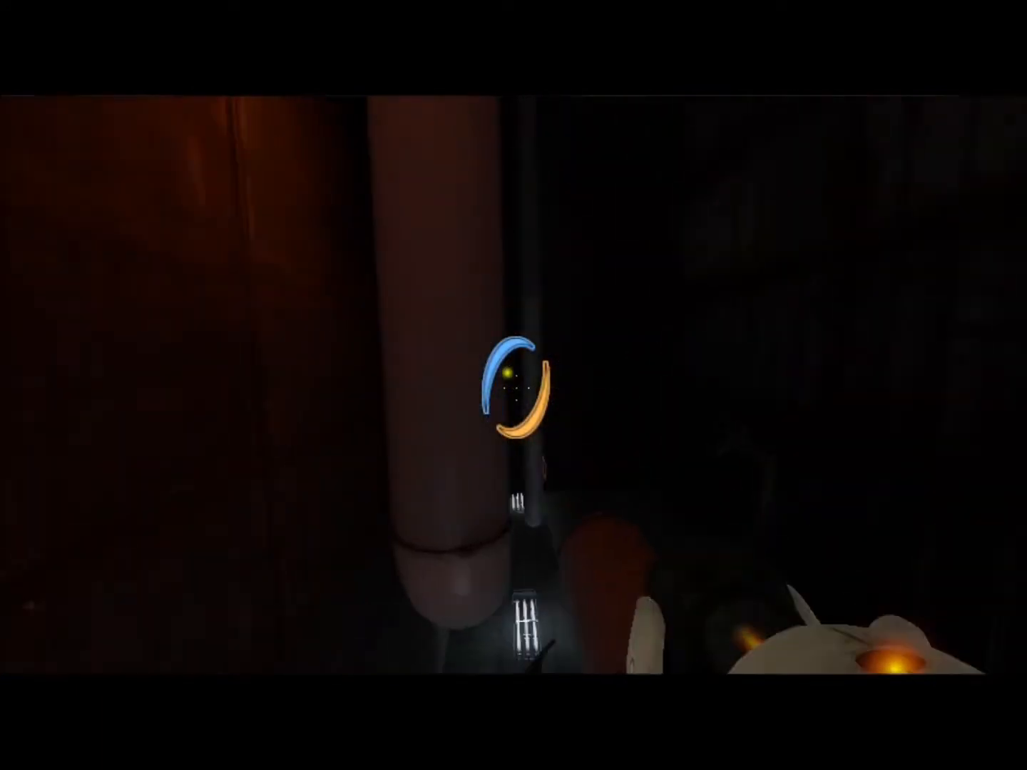
mouse_move(513, 386)
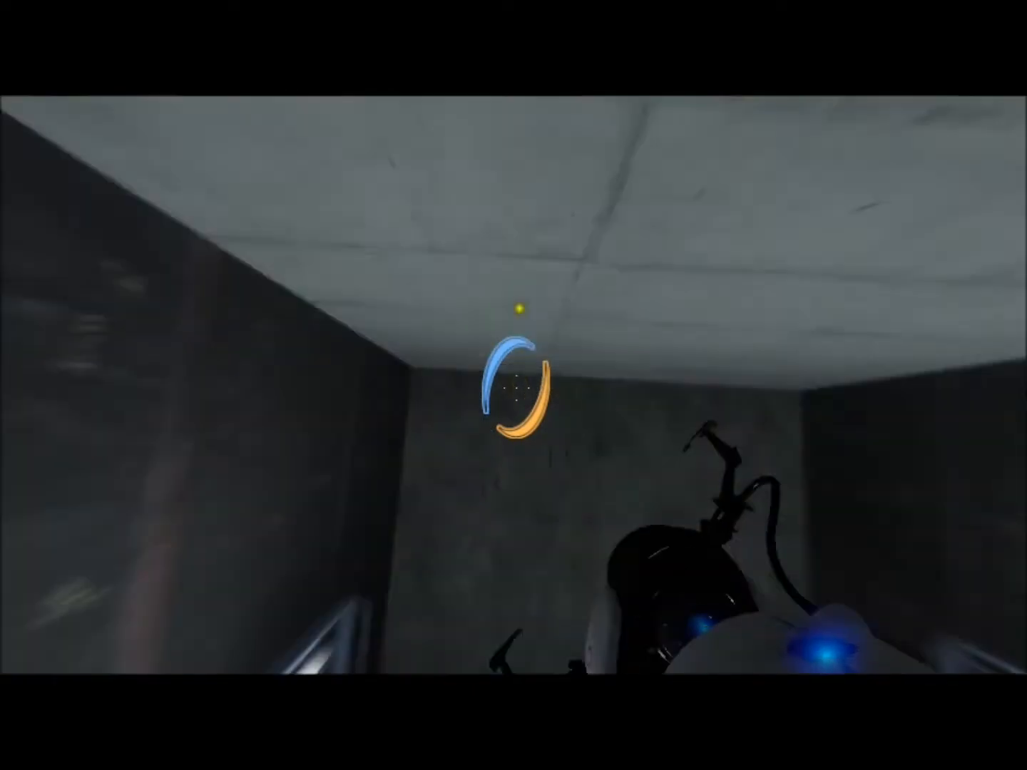
mouse_move(513, 386)
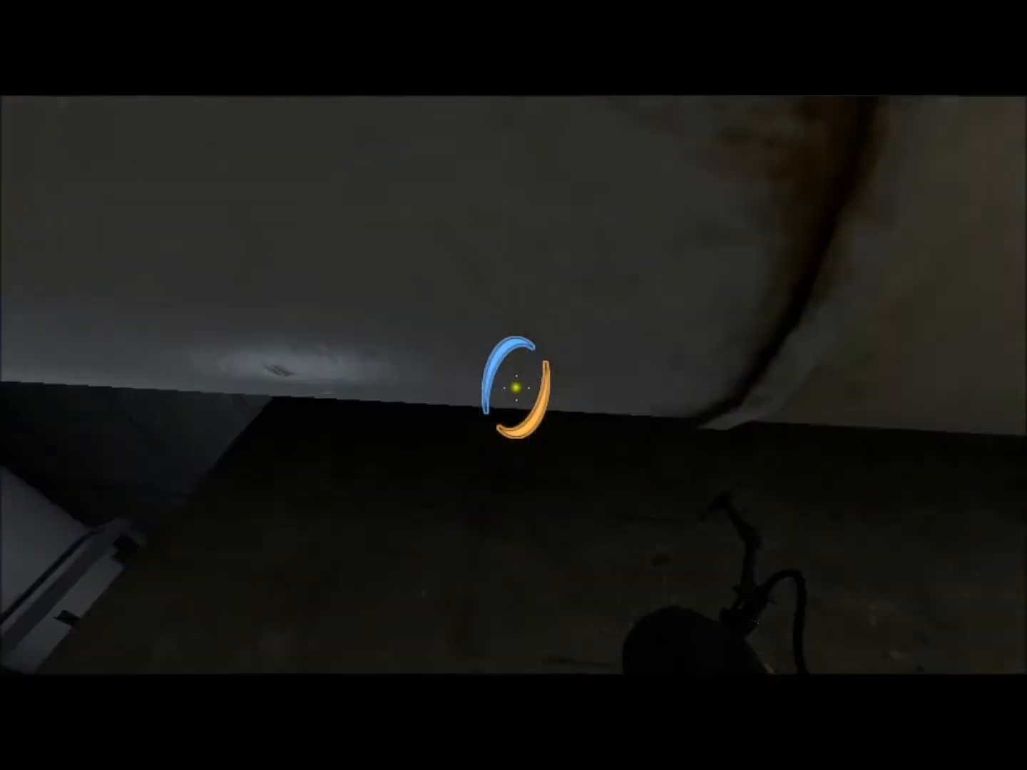
mouse_move(514, 385)
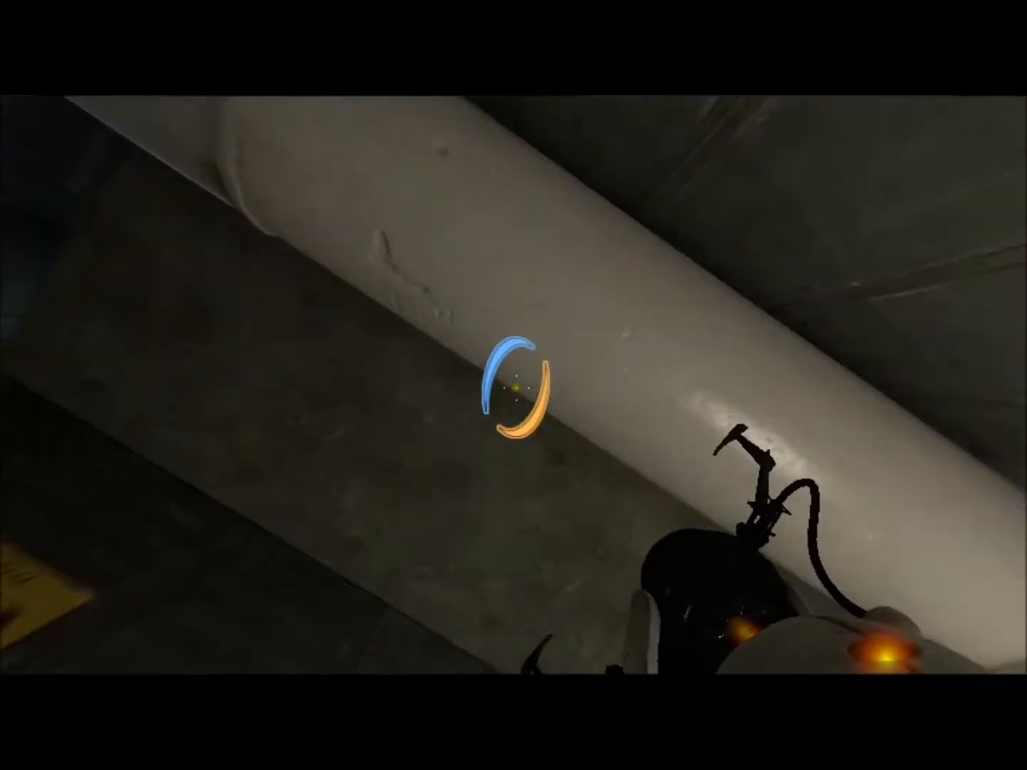
click(514, 385)
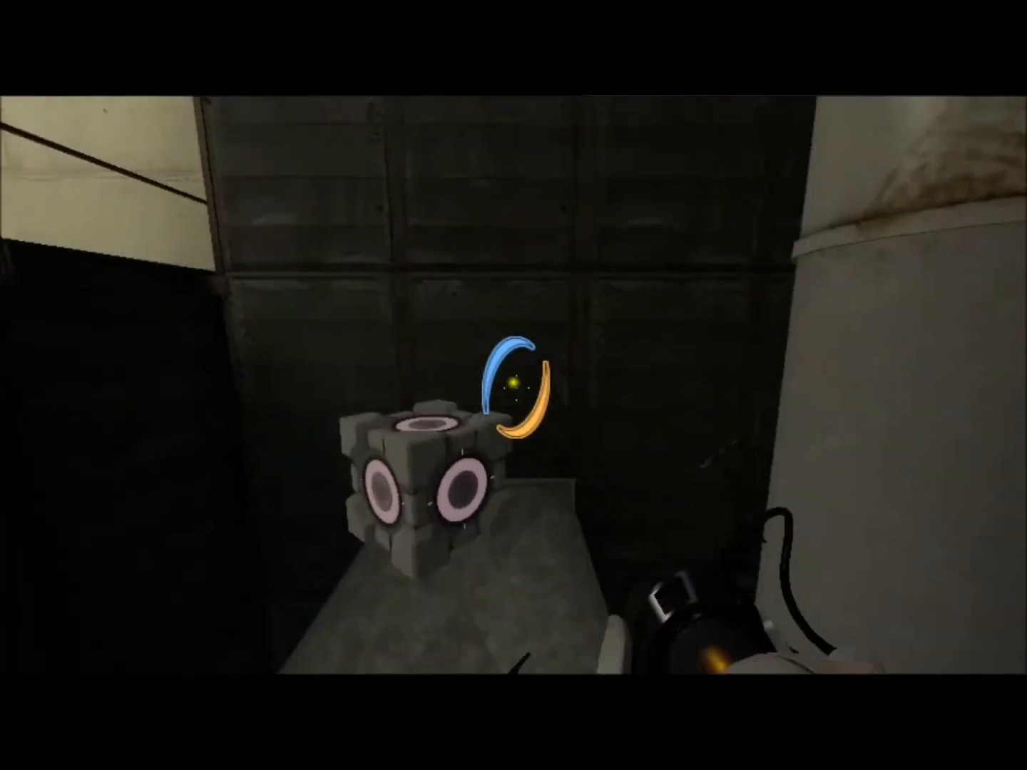
mouse_move(514, 385)
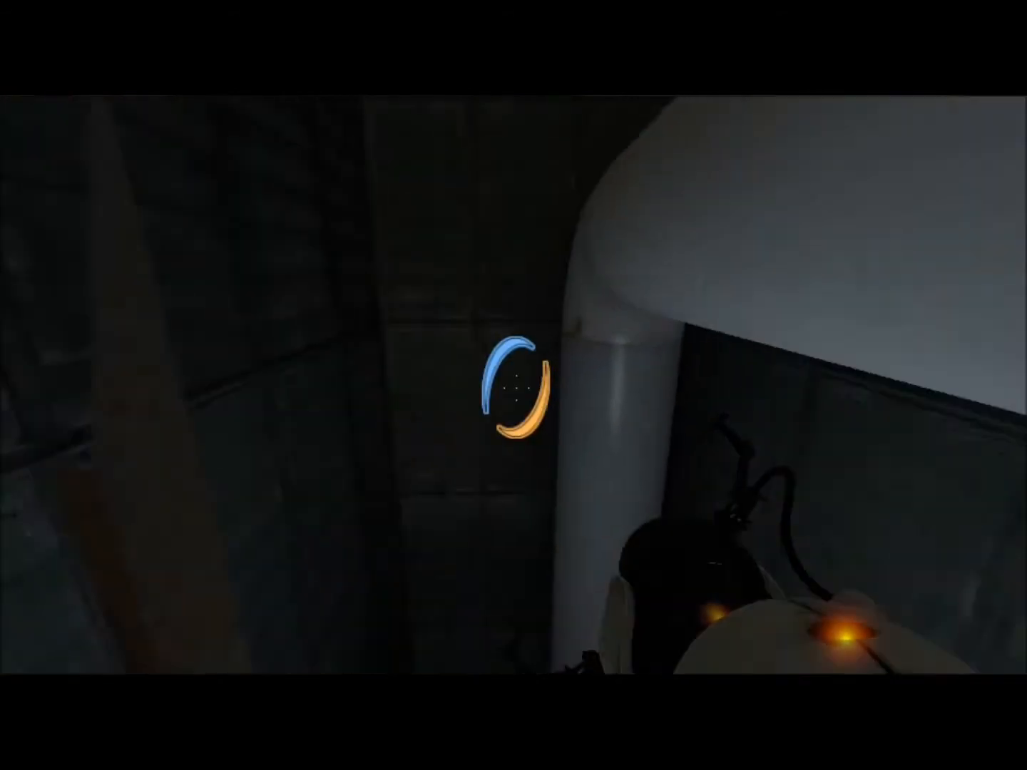
mouse_move(513, 385)
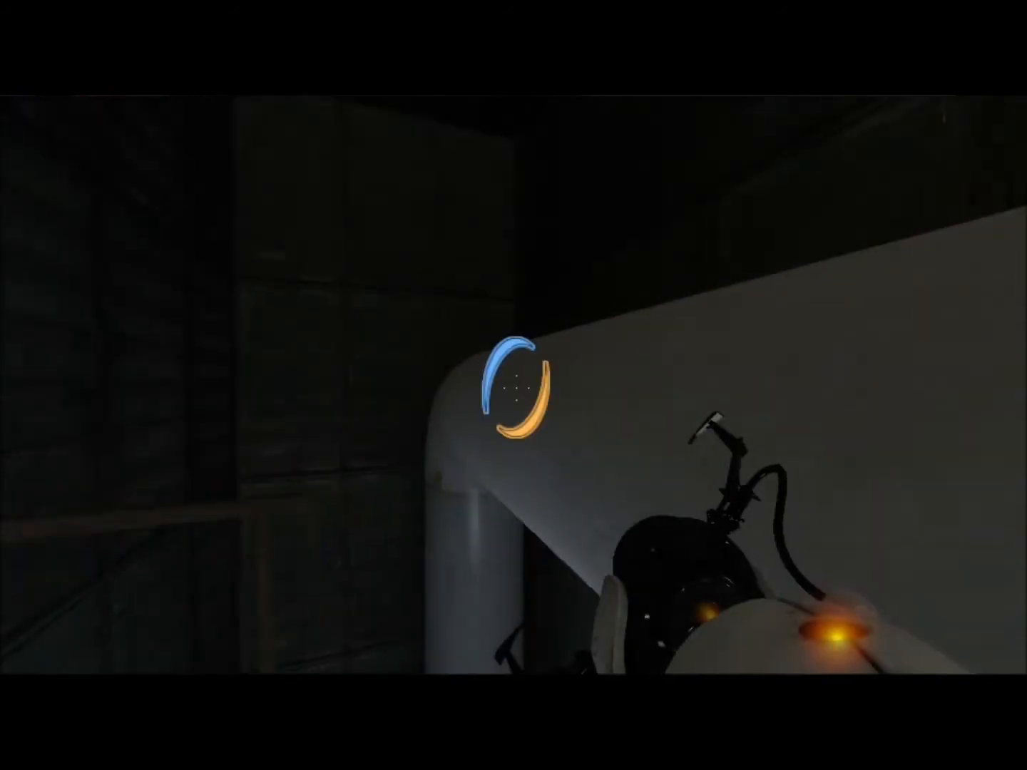
mouse_move(513, 385)
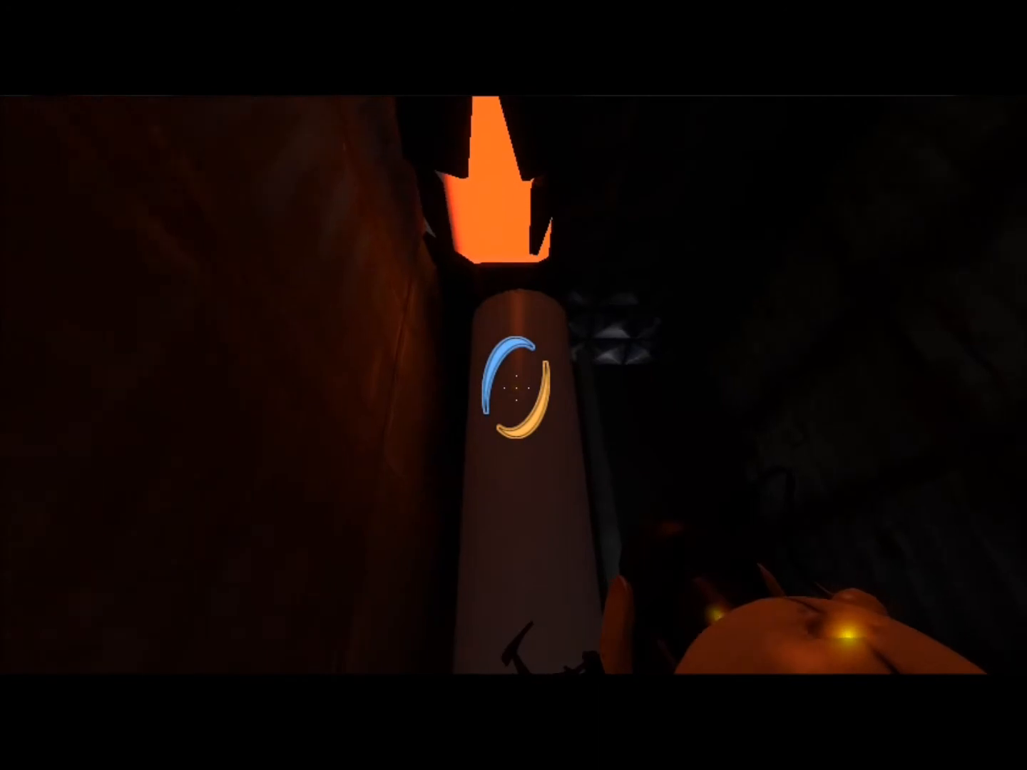
key(Escape)
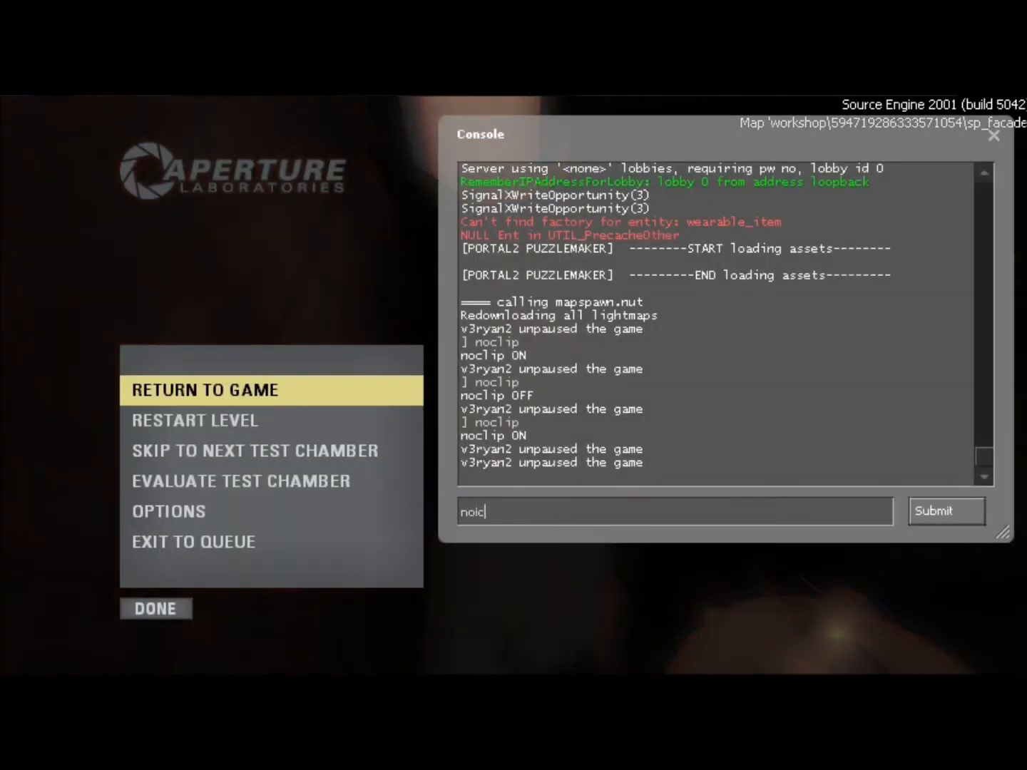
key(backspace)
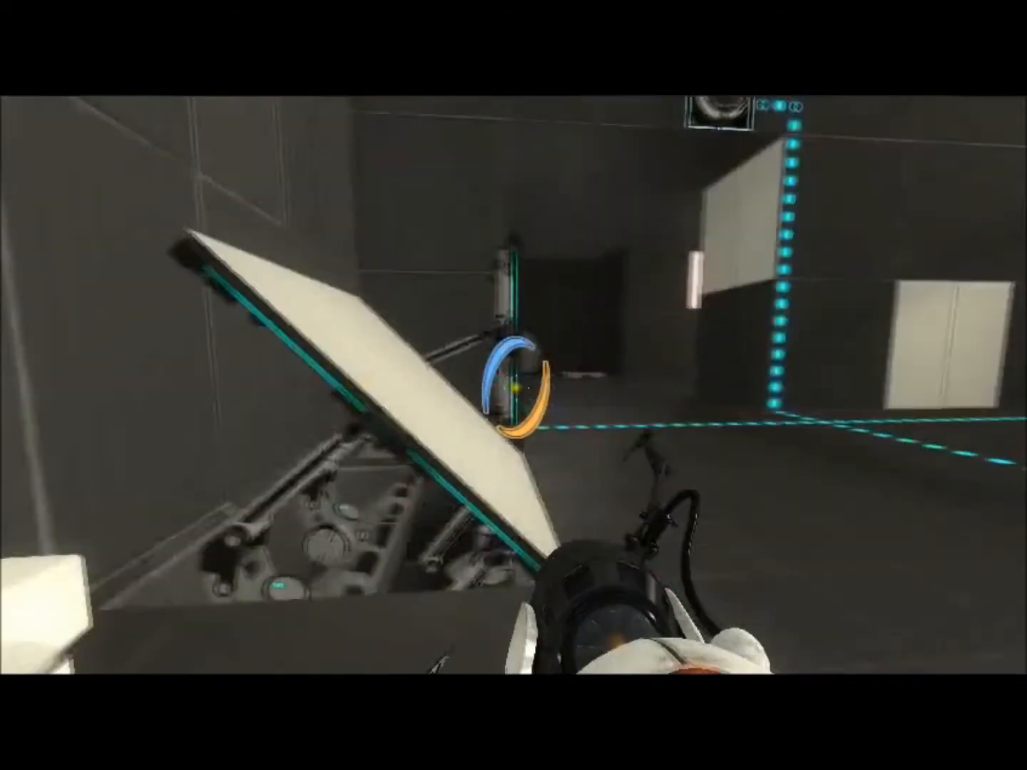
mouse_move(513, 385)
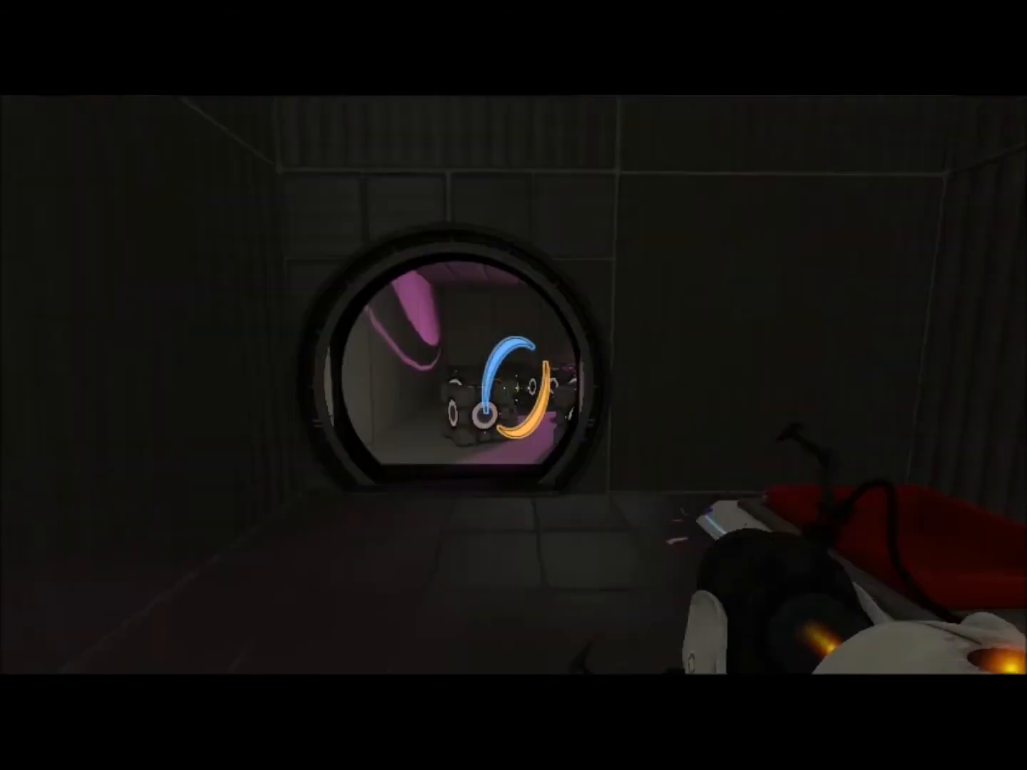
mouse_move(513, 385)
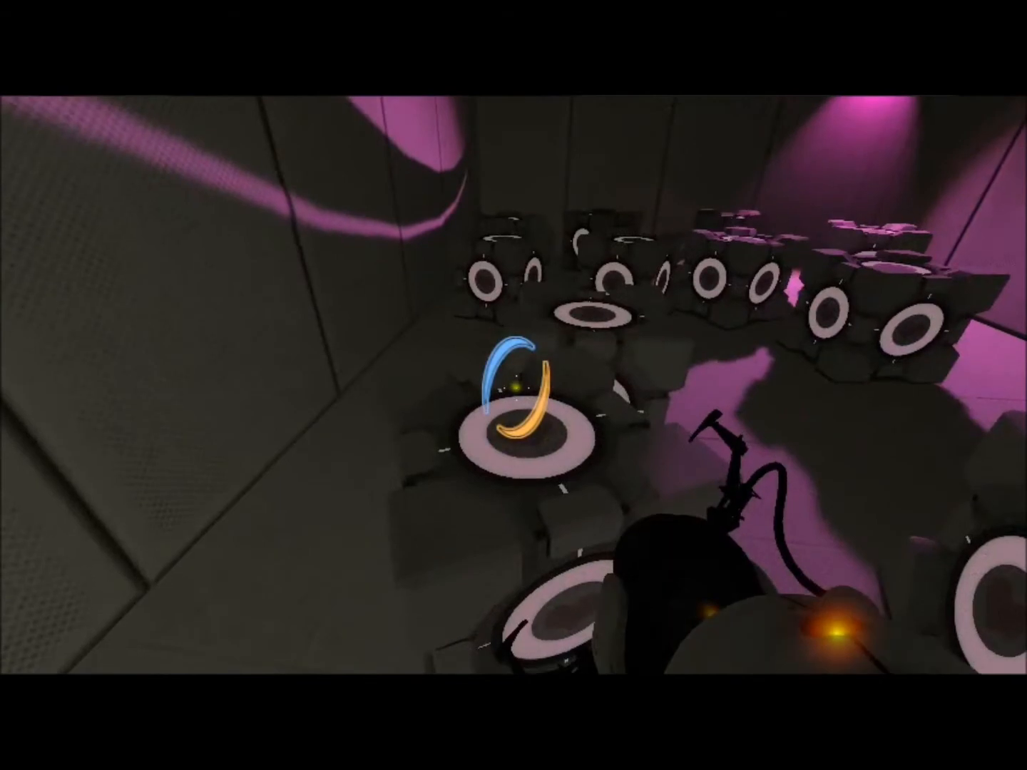
mouse_move(513, 385)
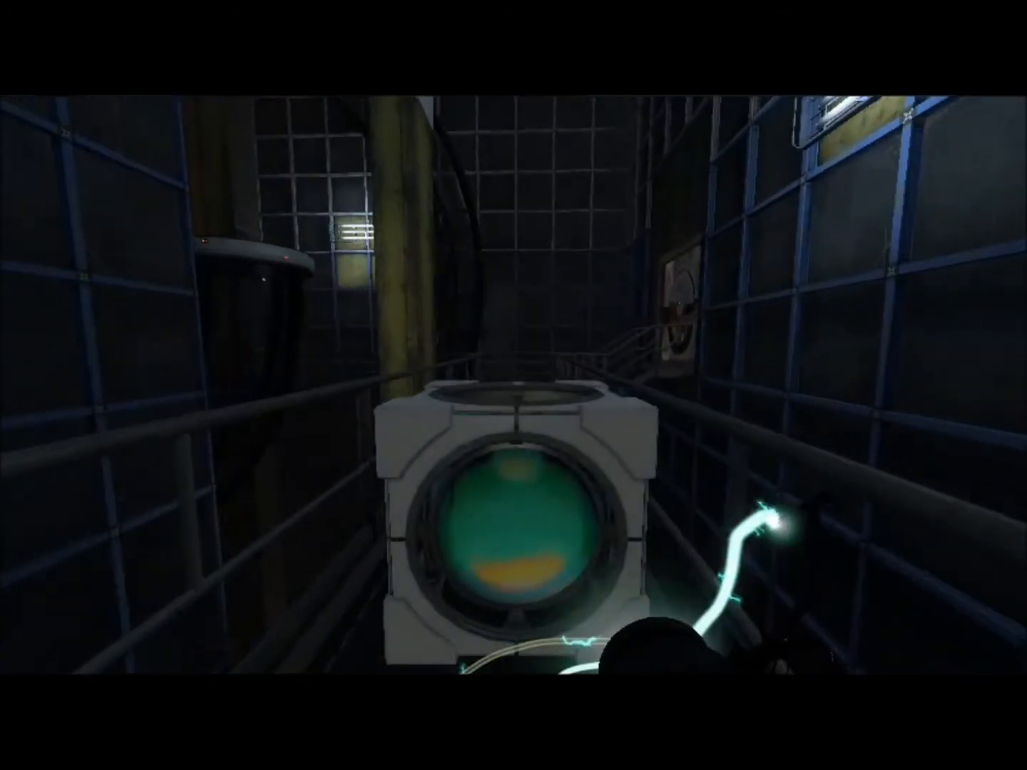
mouse_move(514, 385)
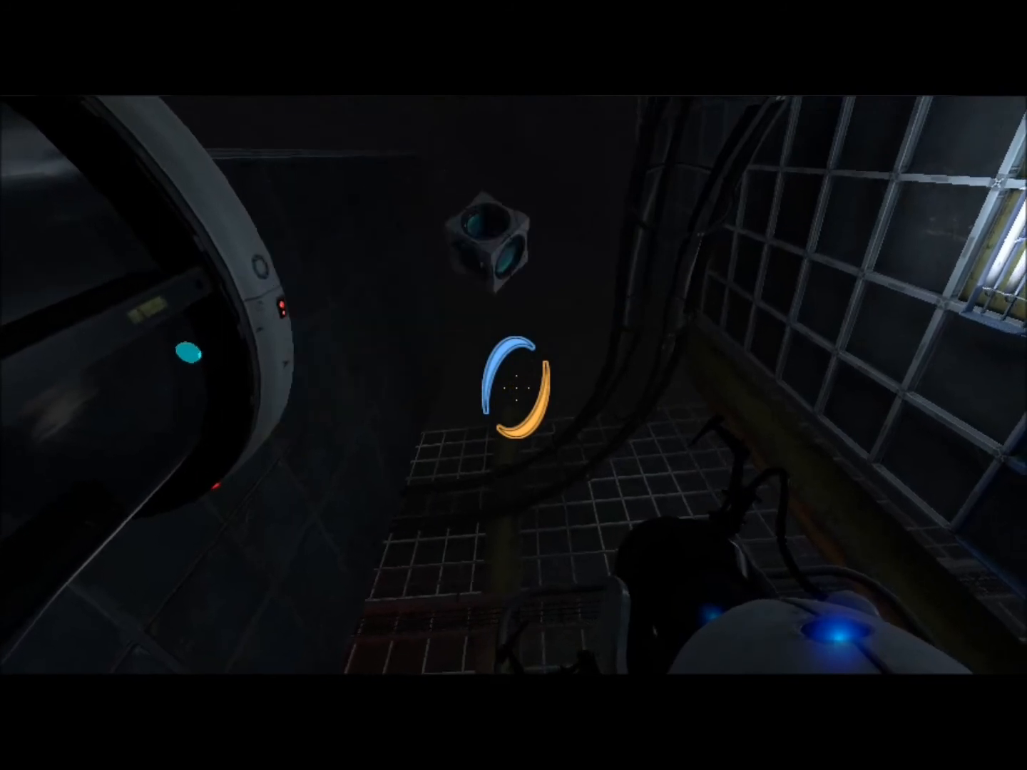
mouse_move(514, 385)
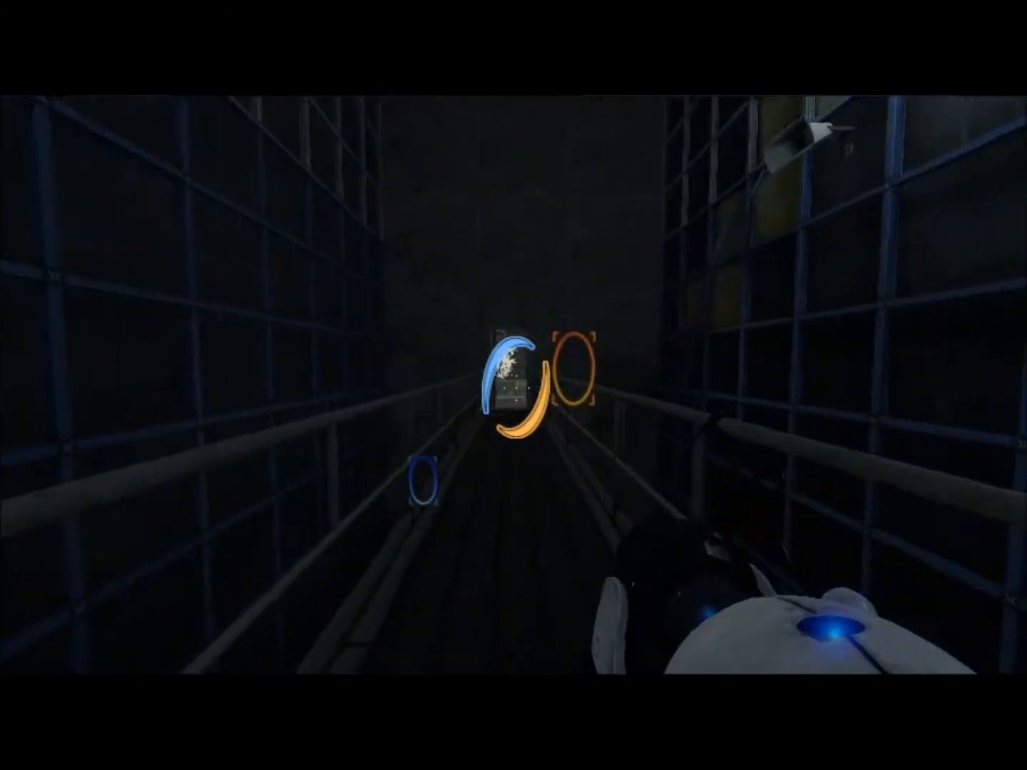
key(w)
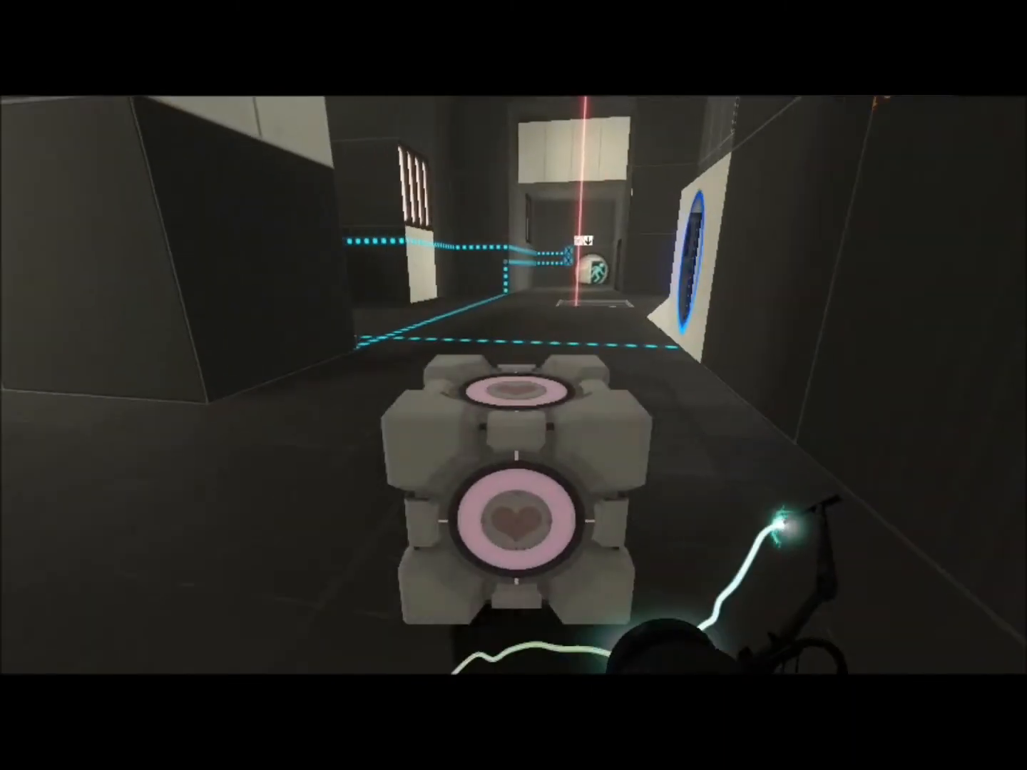
mouse_move(514, 385)
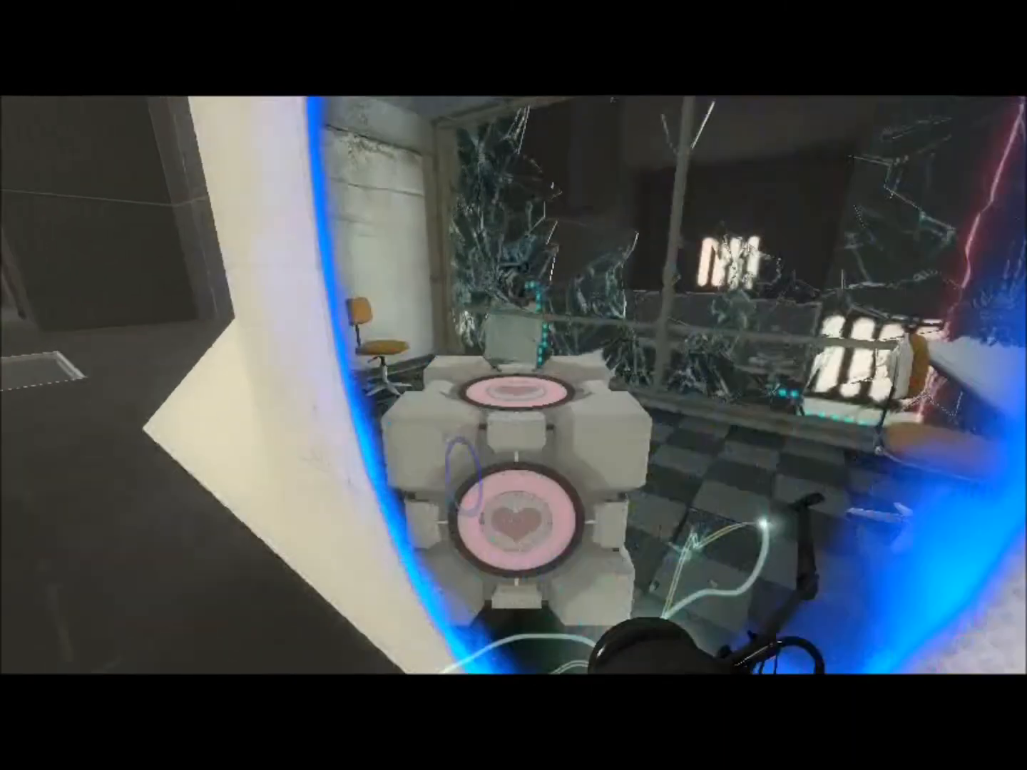